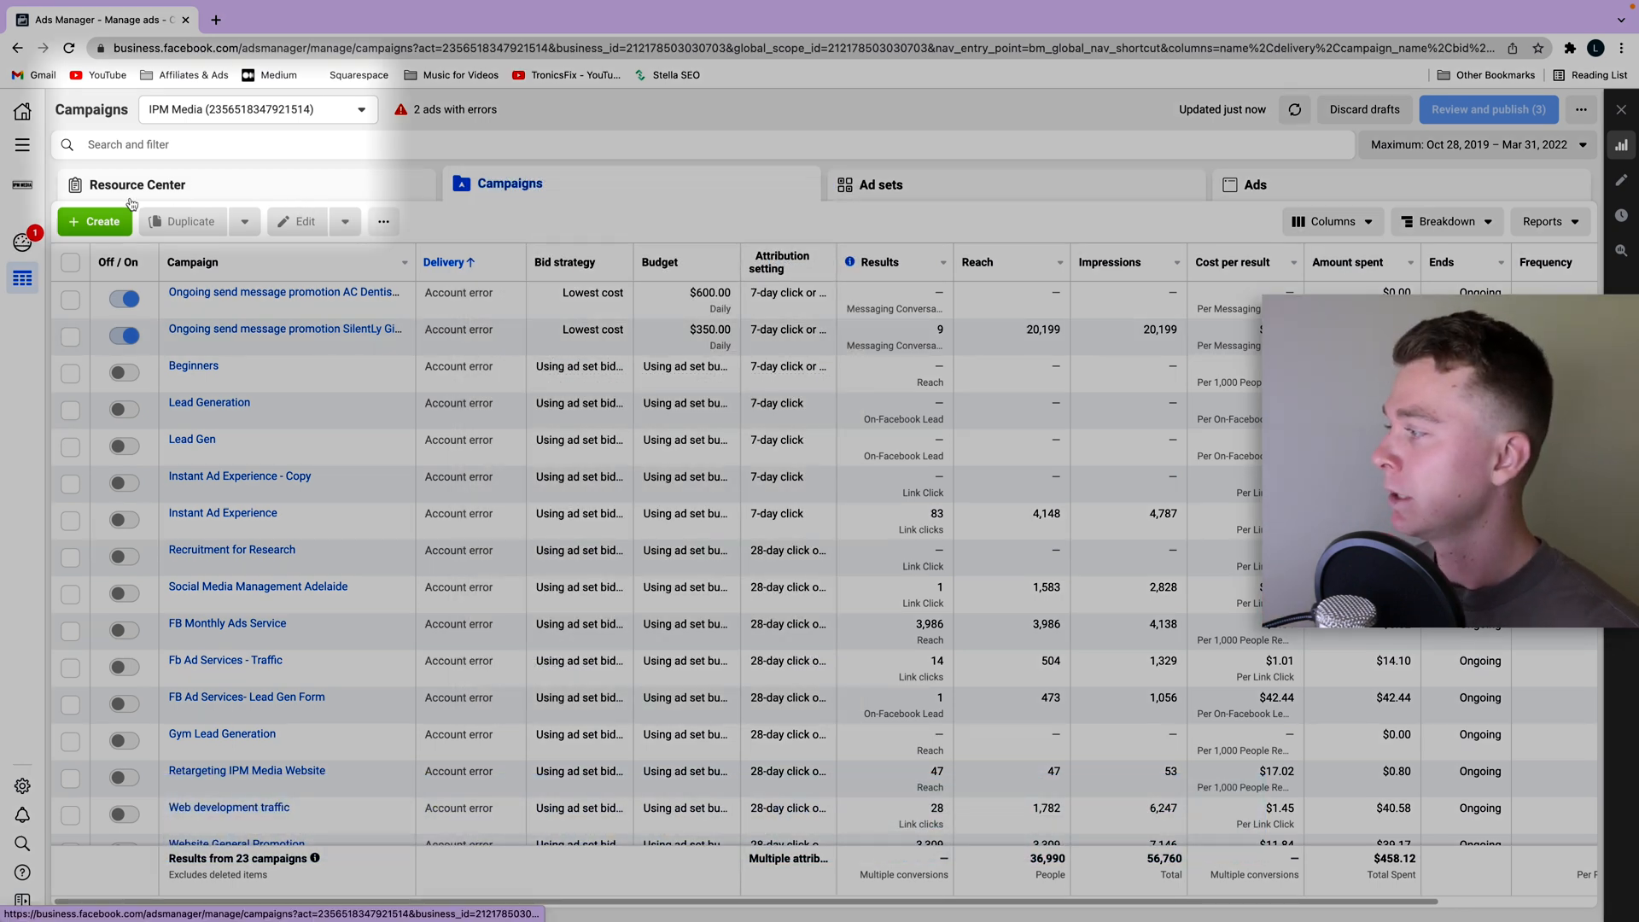
Step: Choose Billing from the All tools menu under Manage business
click(25, 145)
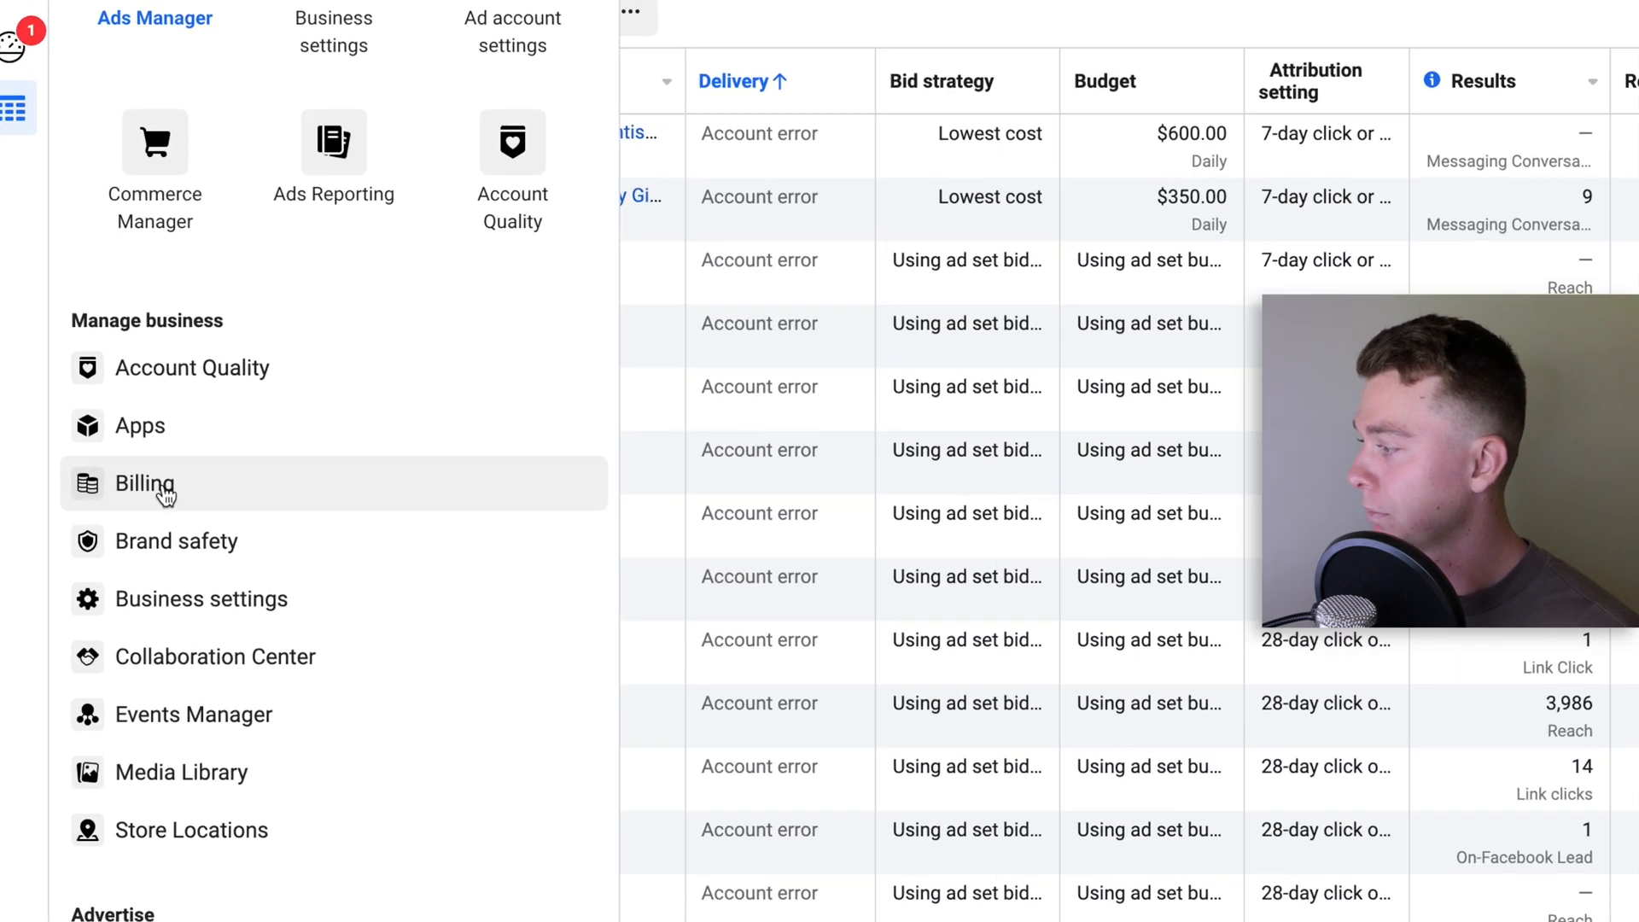
click(144, 483)
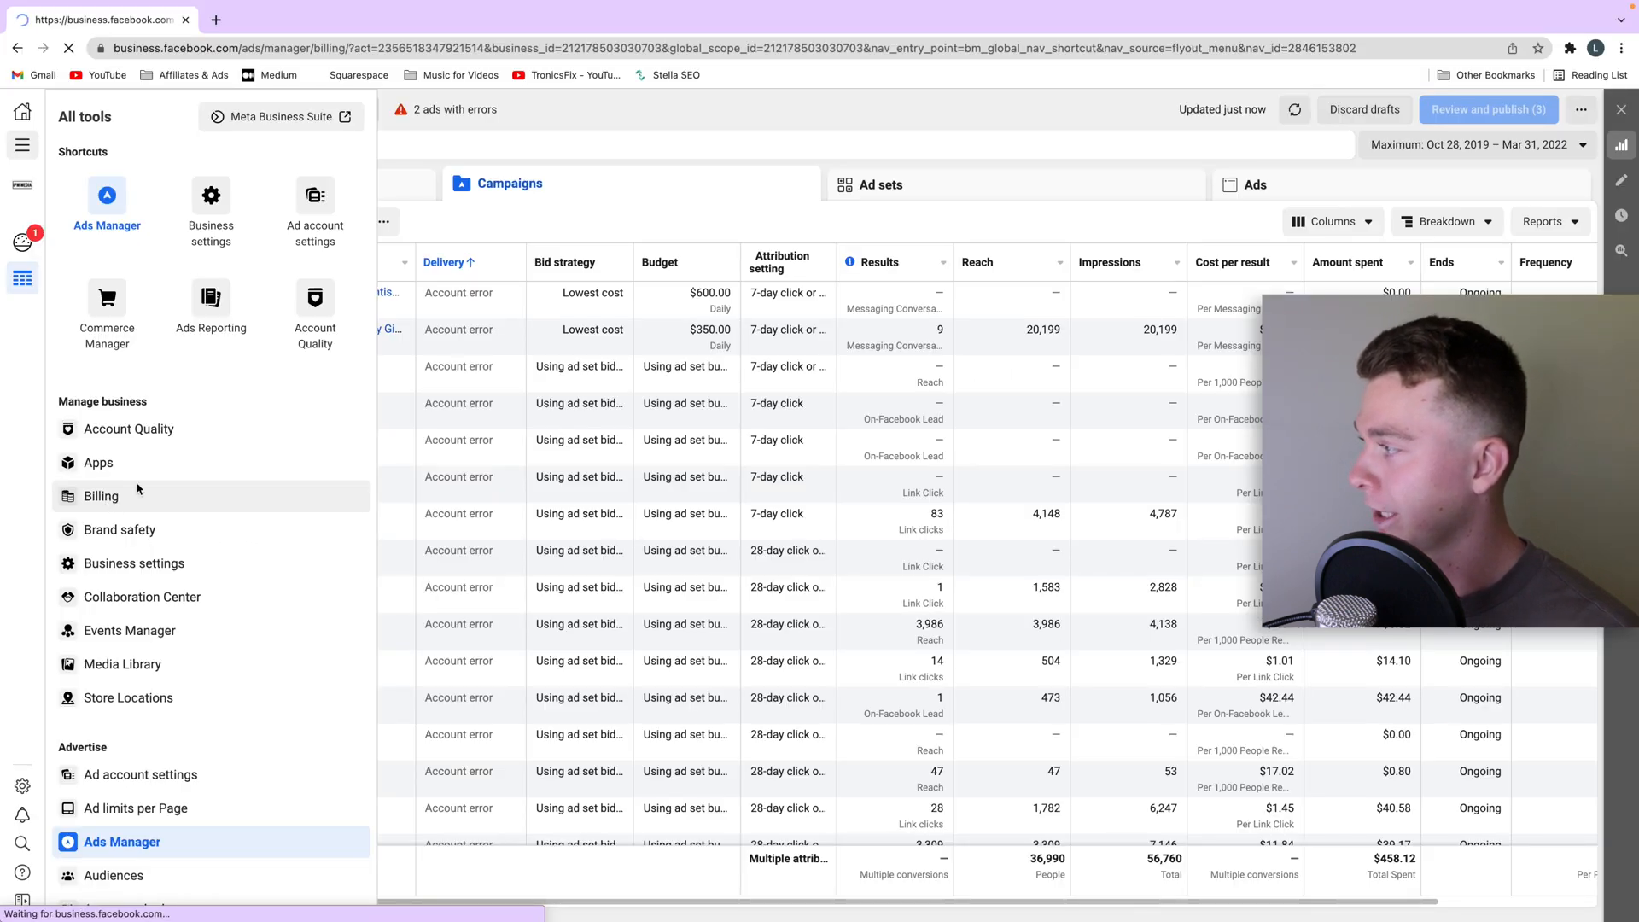
Step: Load the IPM Media ad account's Payment Activity page via Billing
click(102, 495)
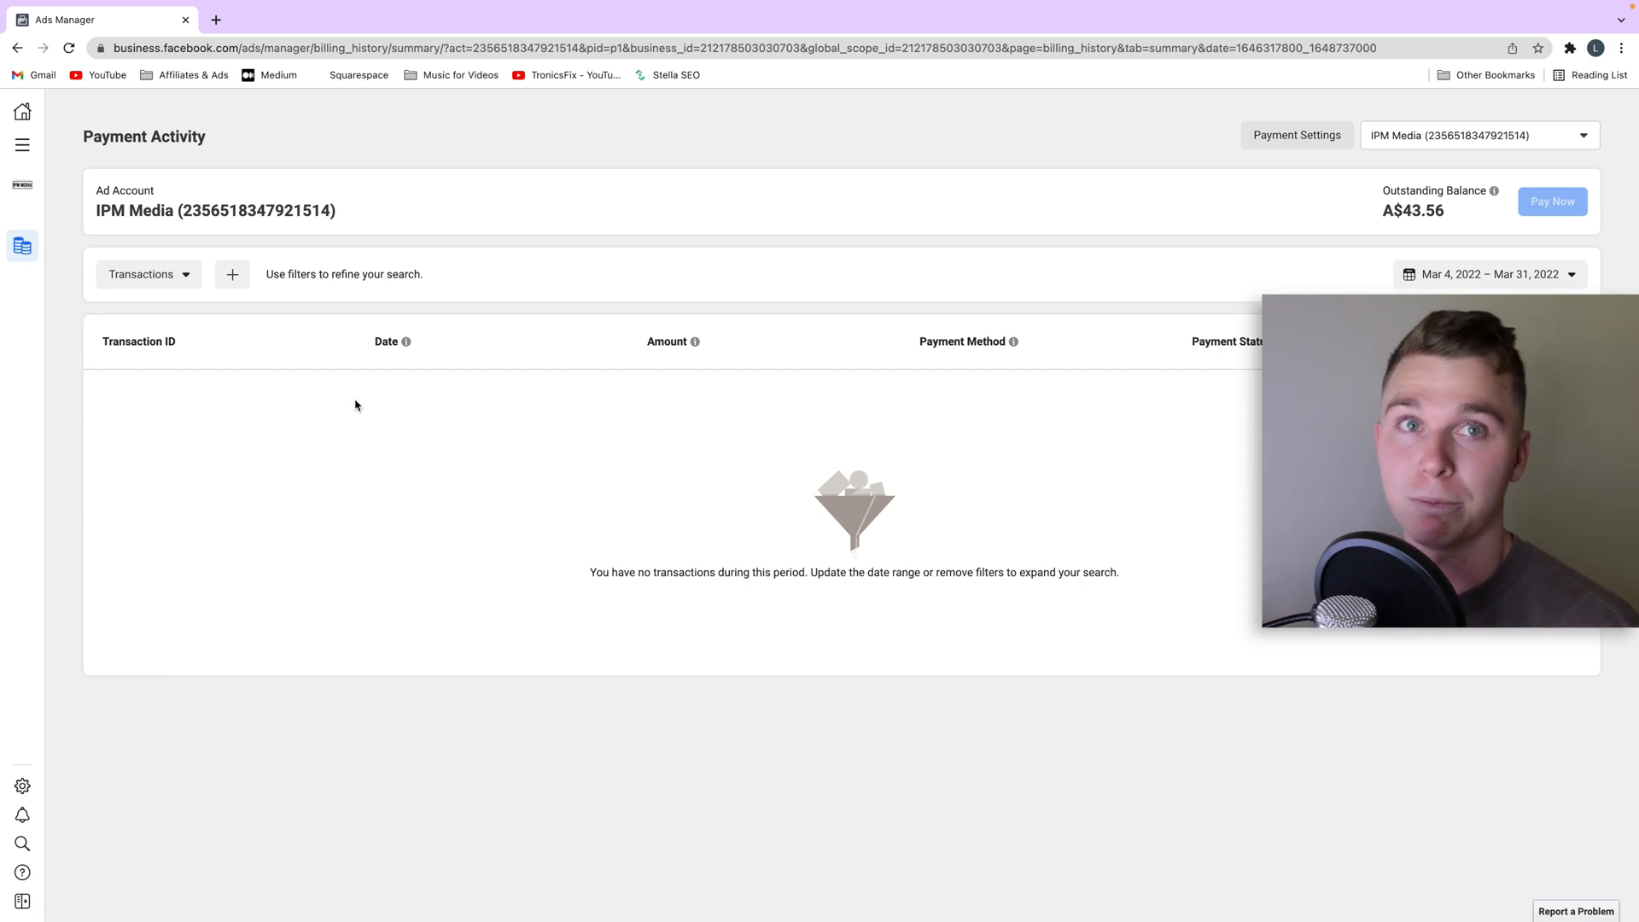
mouse_move(428, 315)
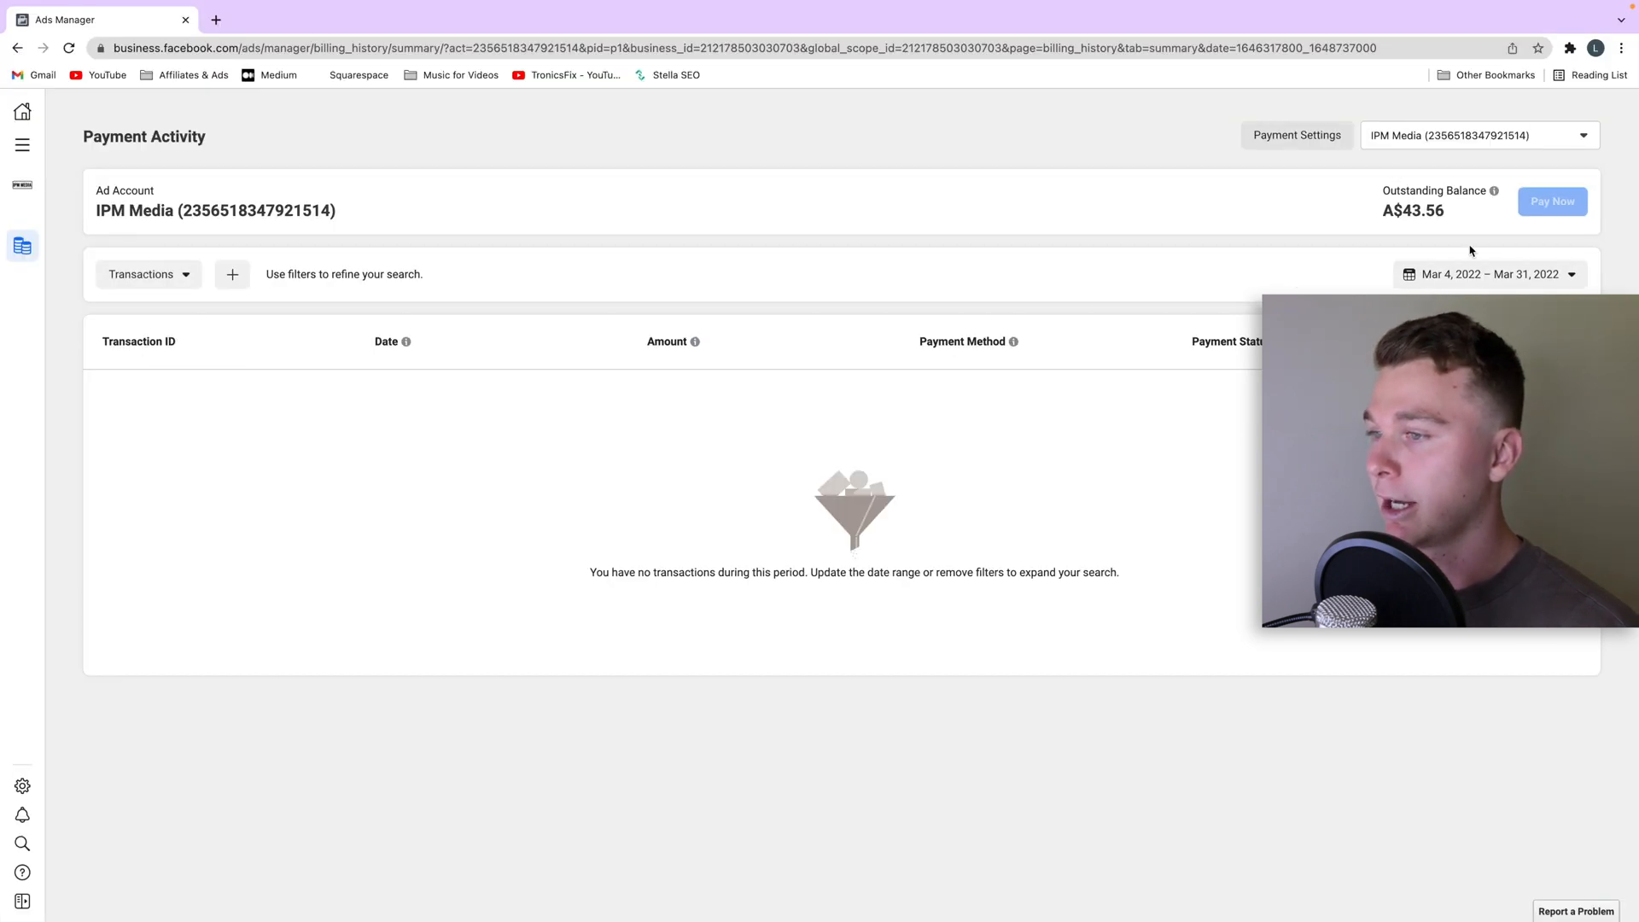
Step: Set the Payment Activity date range to the Lifetime preset
click(1489, 274)
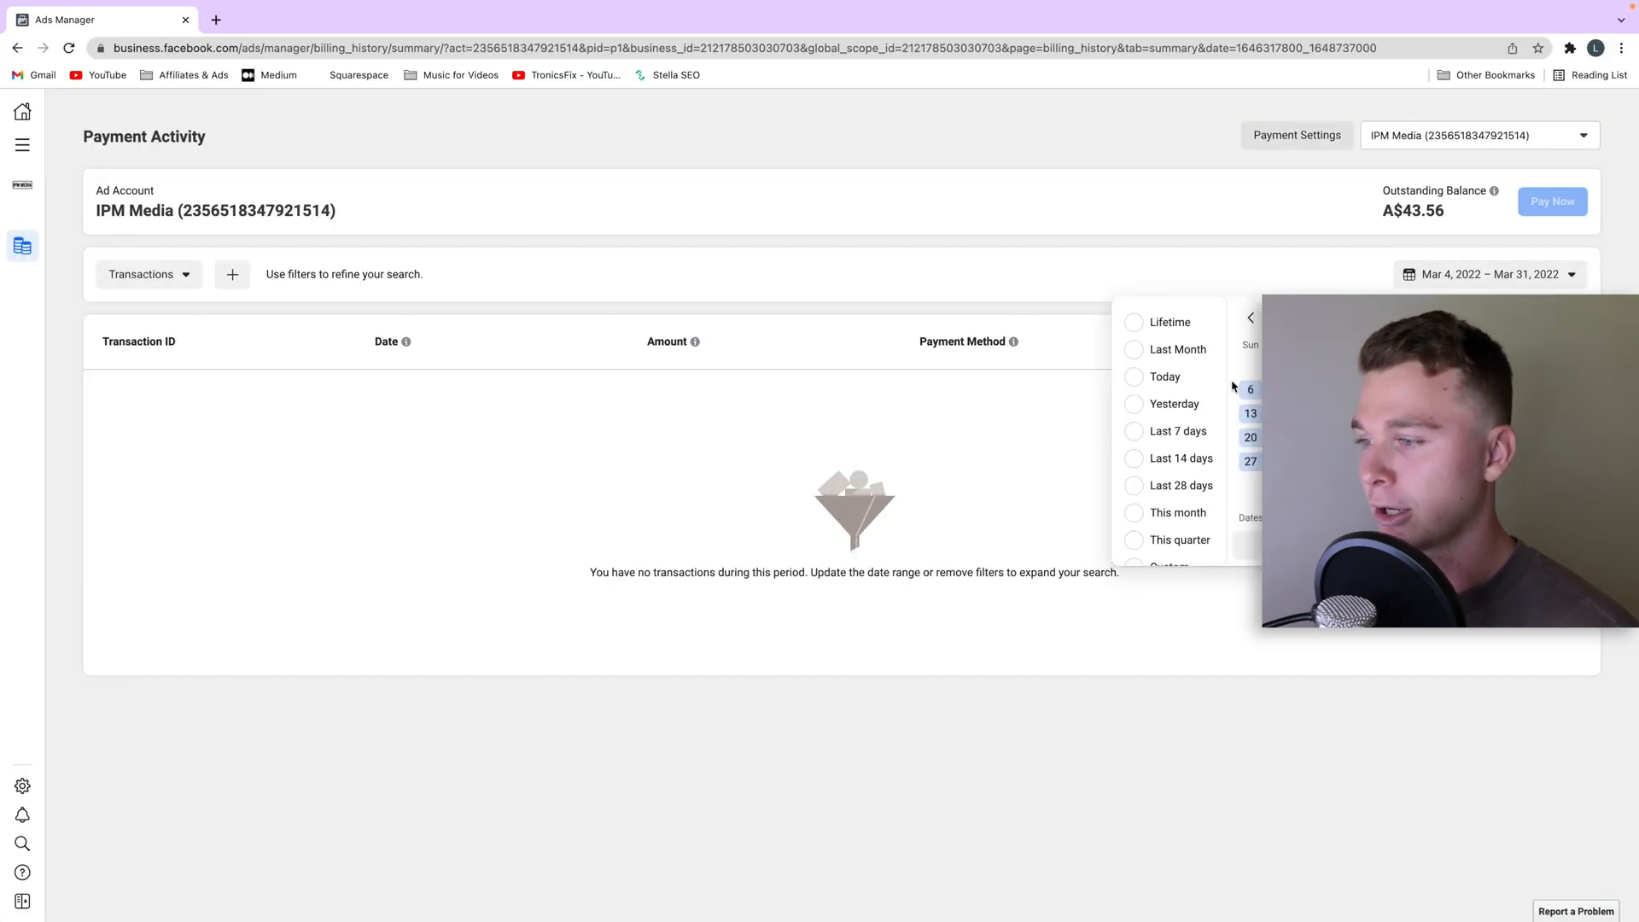
click(1168, 322)
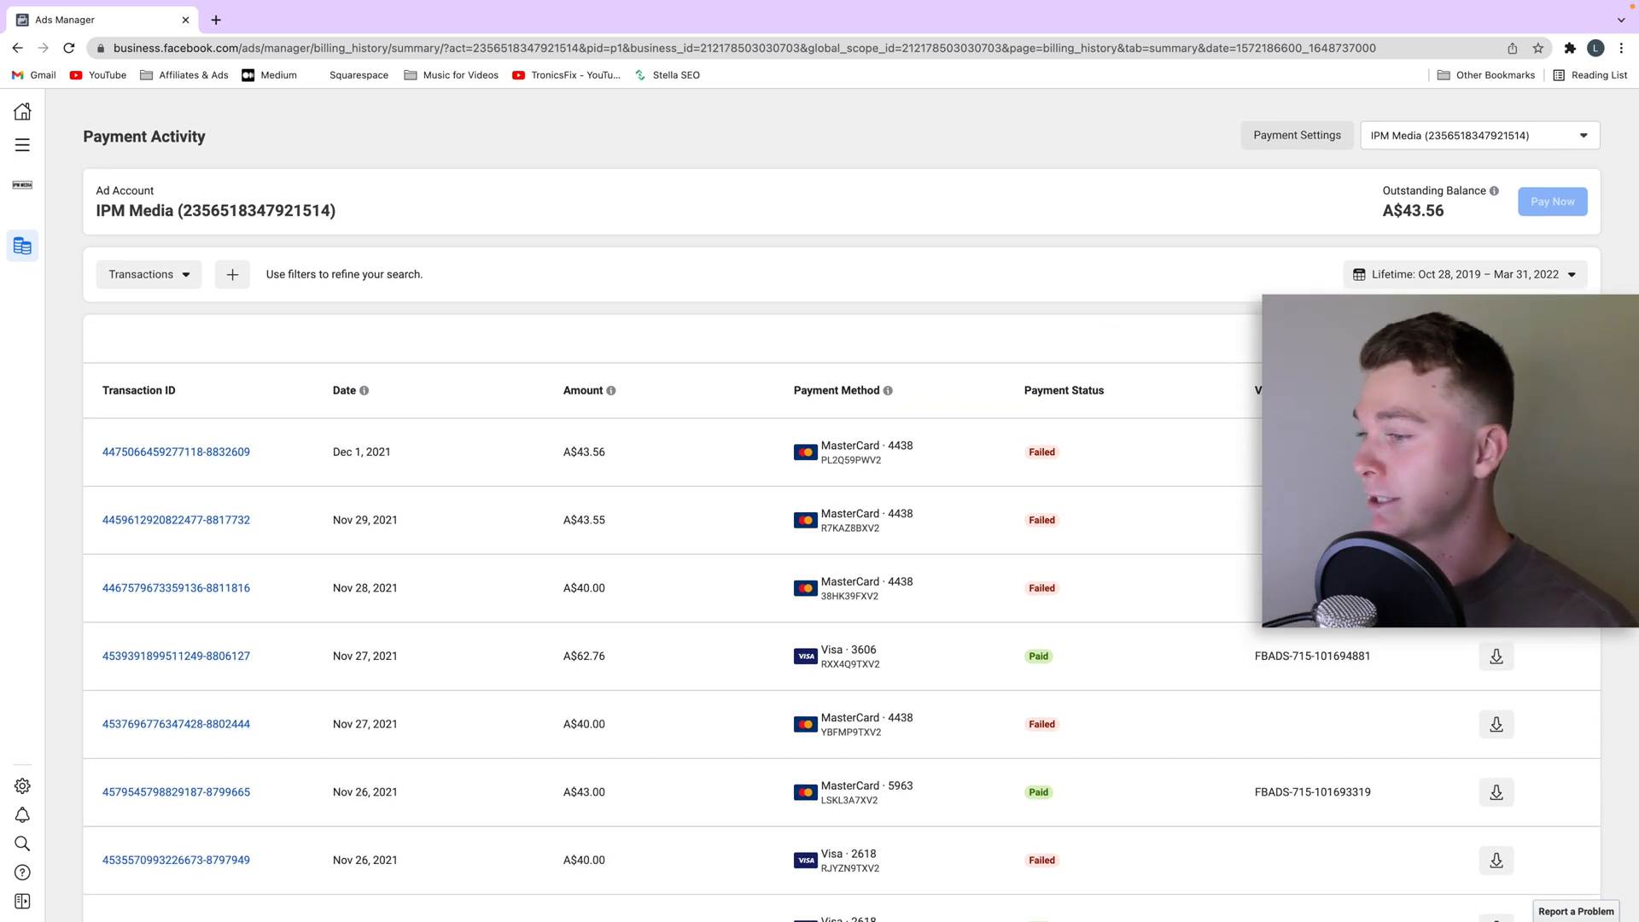
click(216, 19)
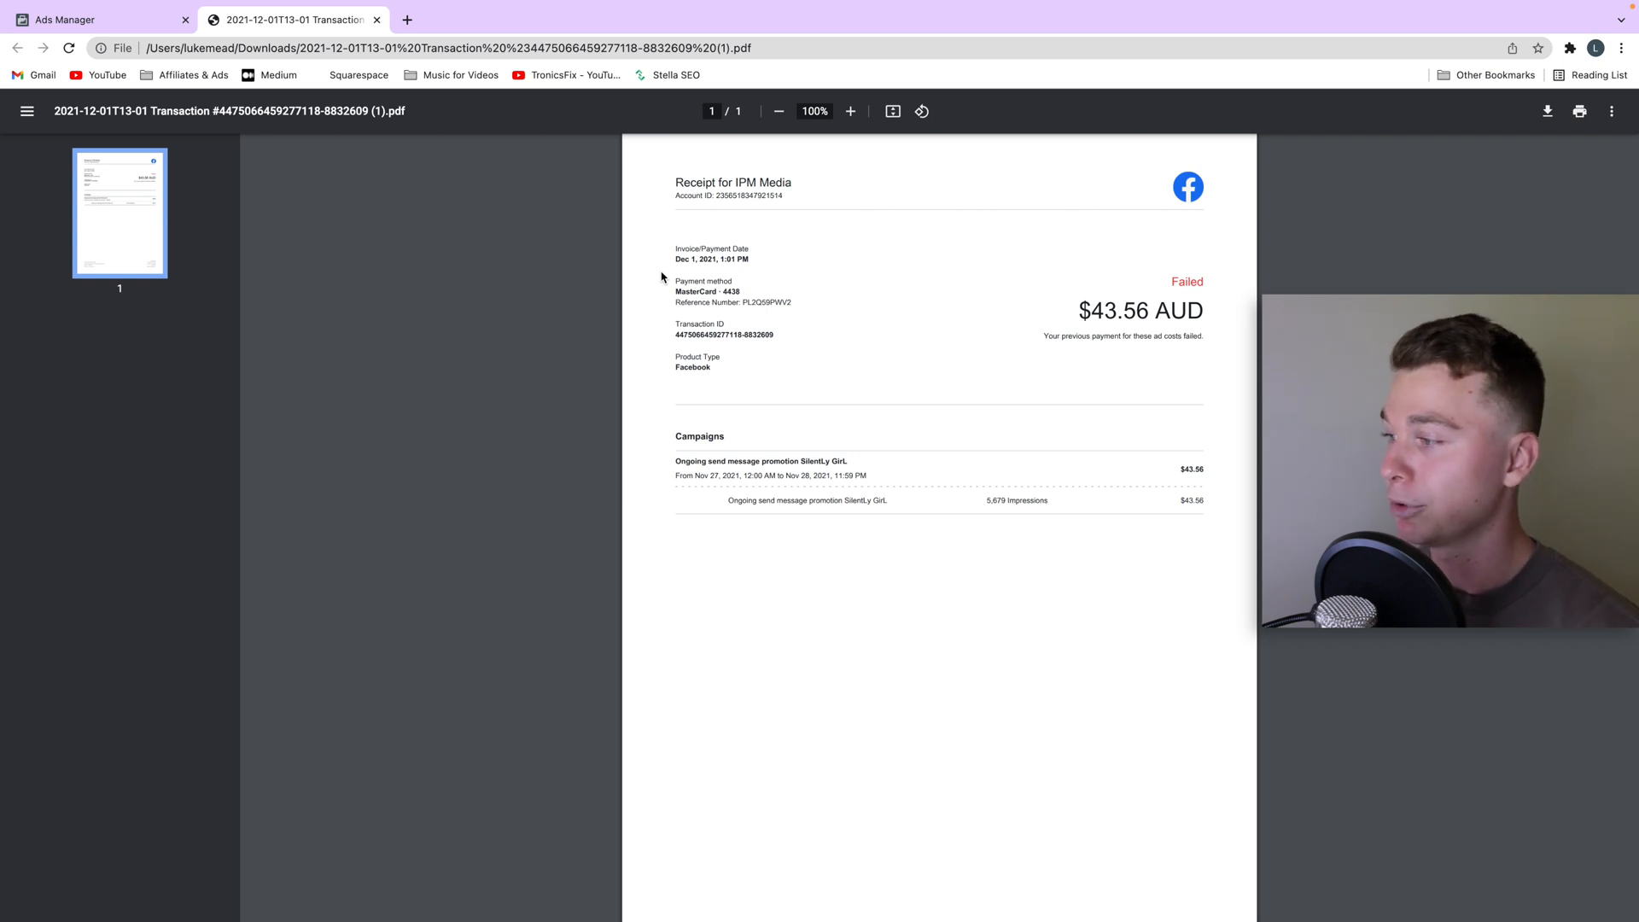
mouse_move(660, 184)
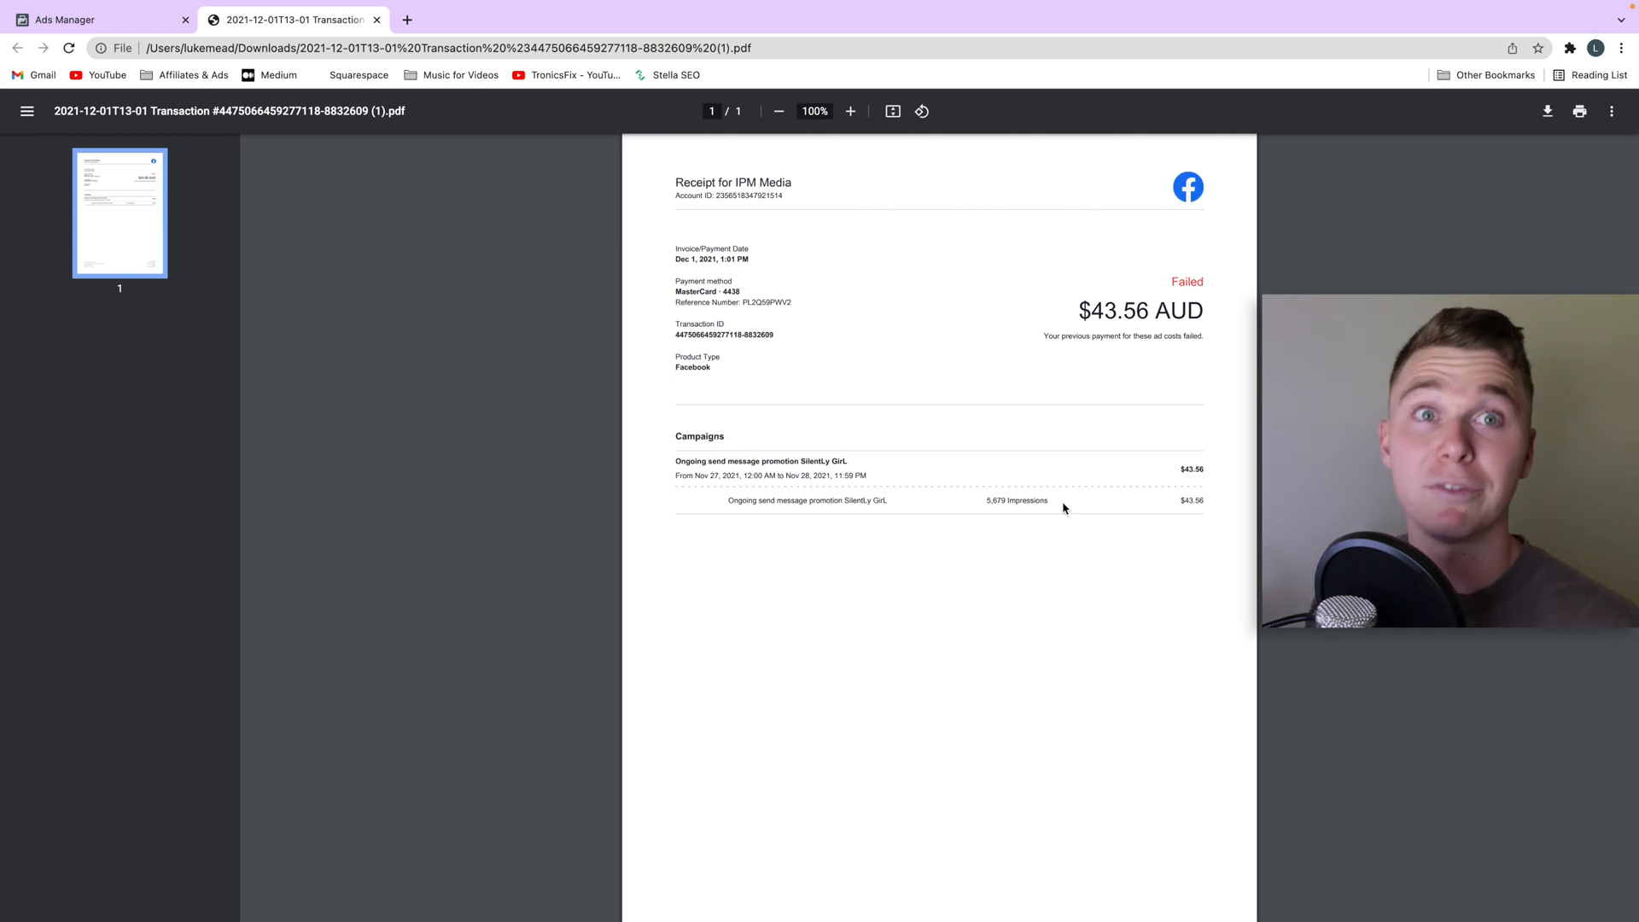
mouse_move(511, 294)
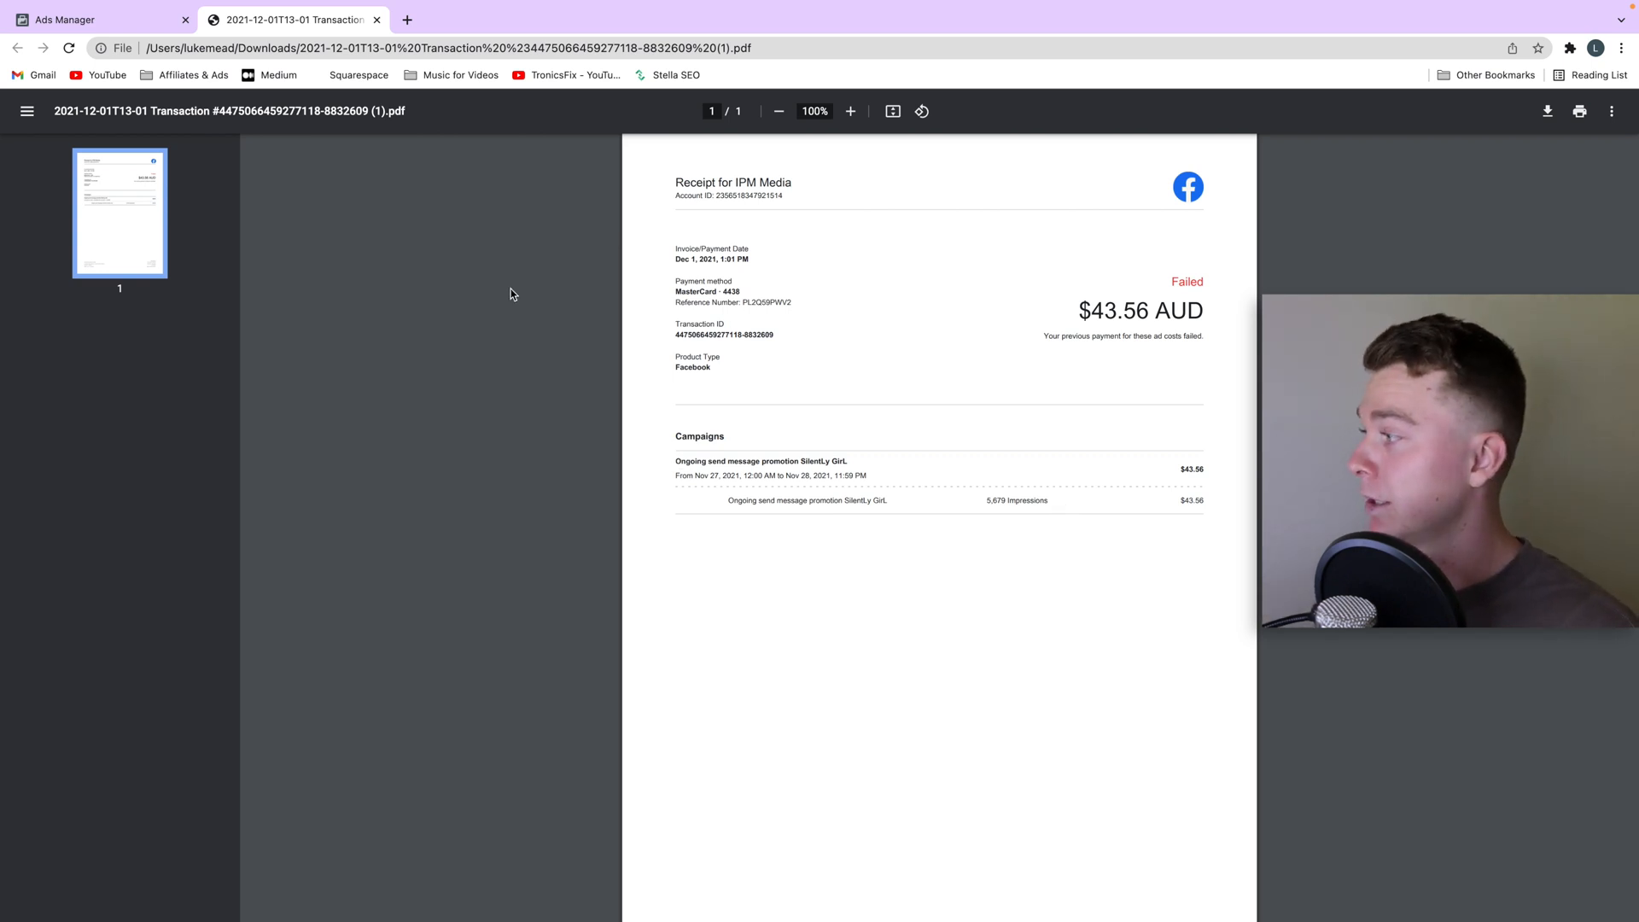
mouse_move(911, 296)
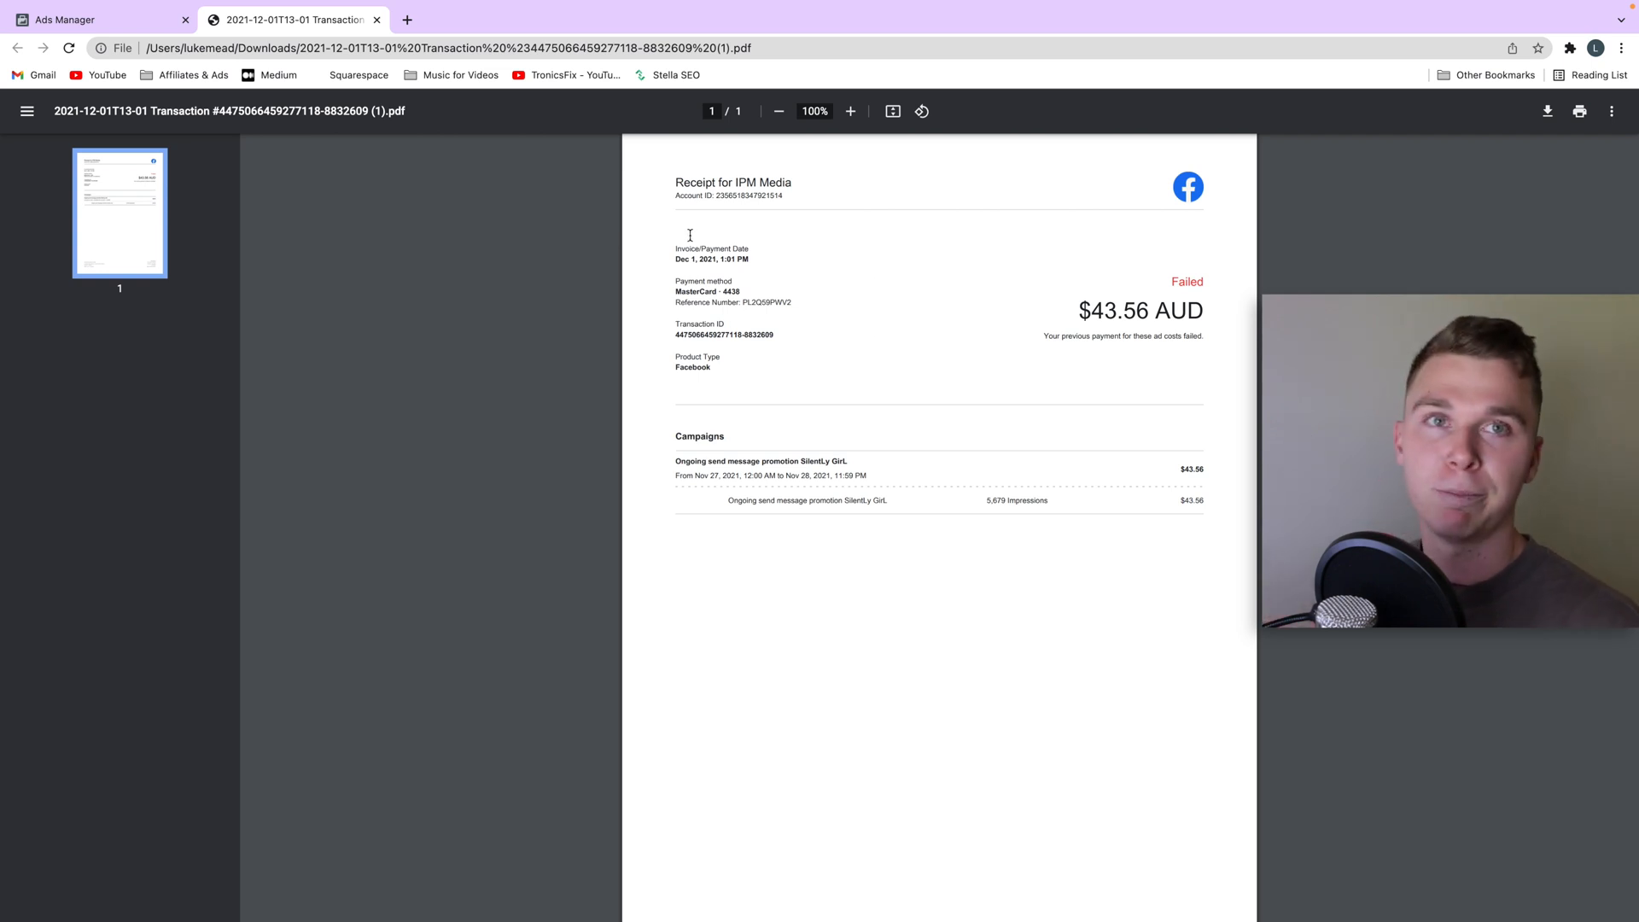
mouse_move(612, 203)
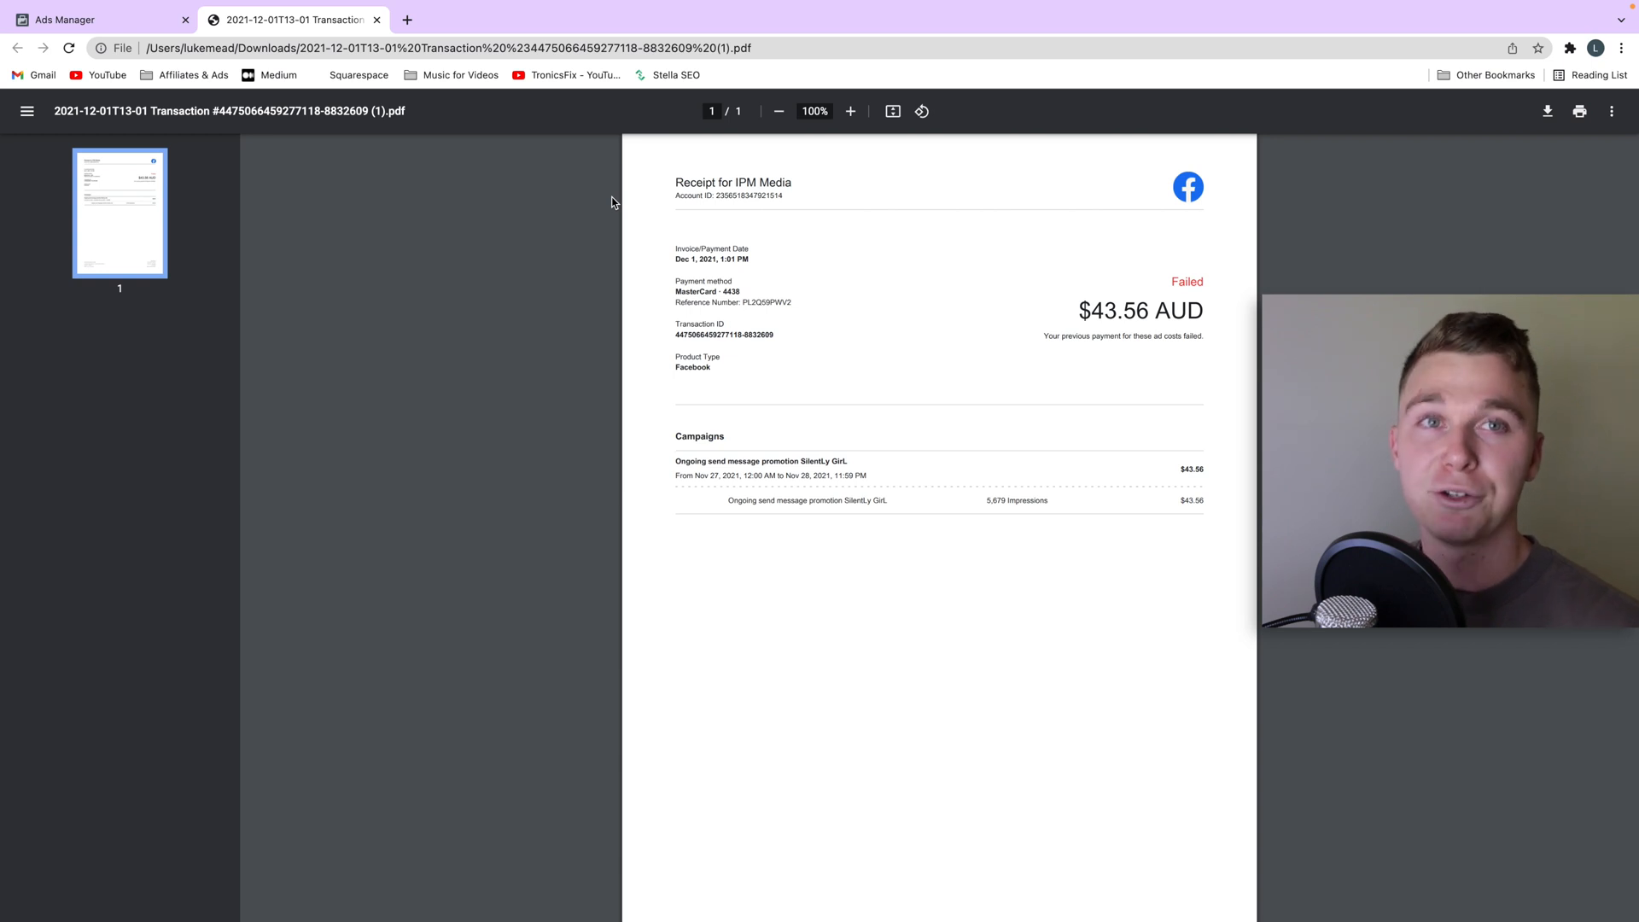